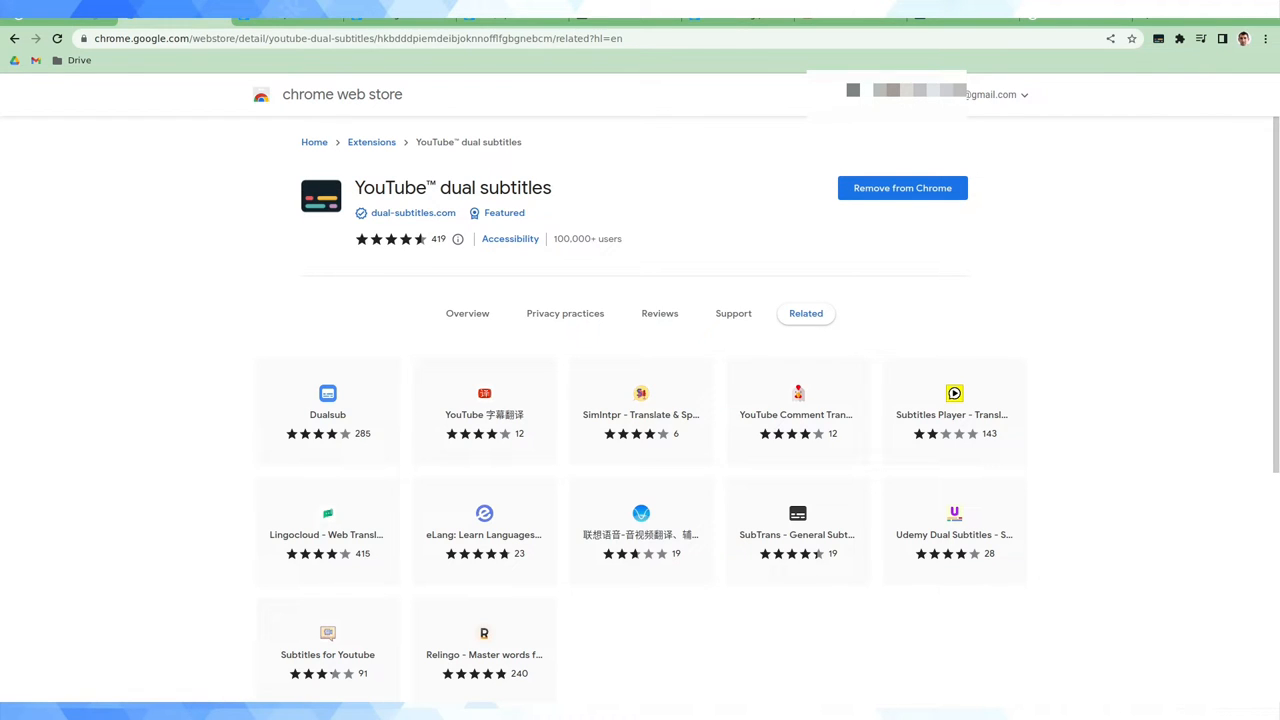
mouse_move(327, 405)
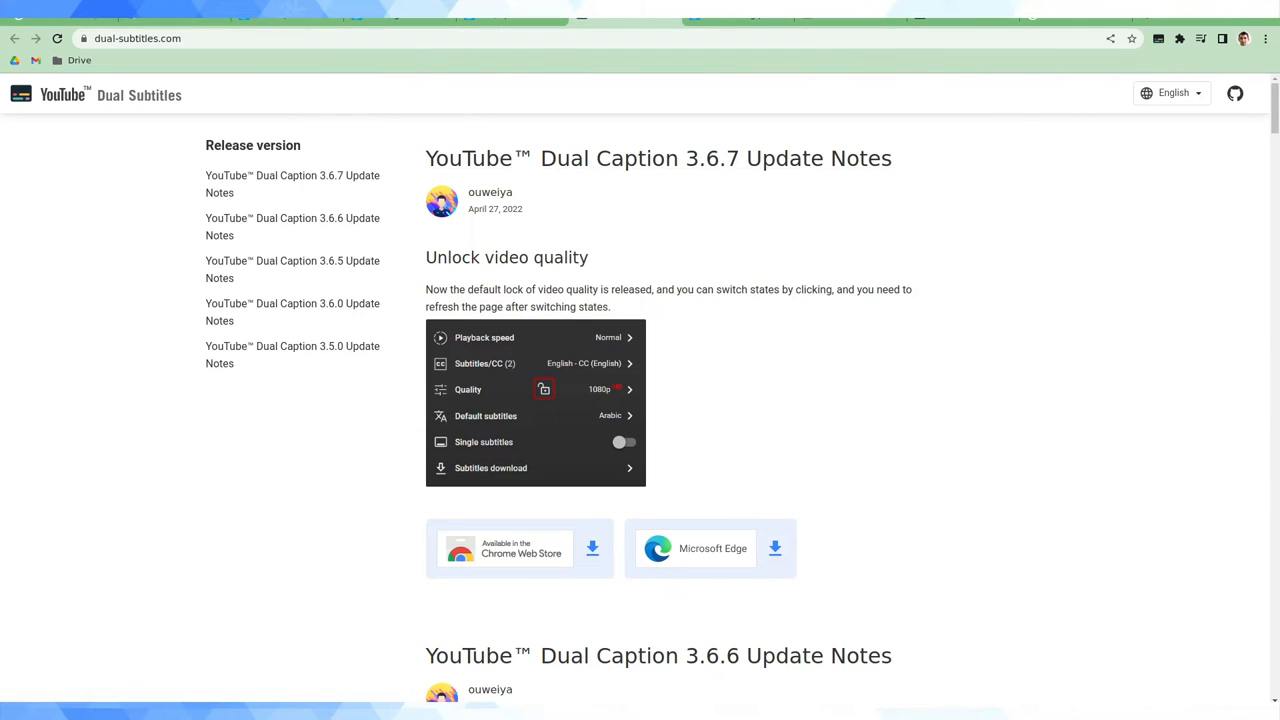
Open dual-subtitles.com from the store listing to view the 3.6.7 update notes.
click(519, 548)
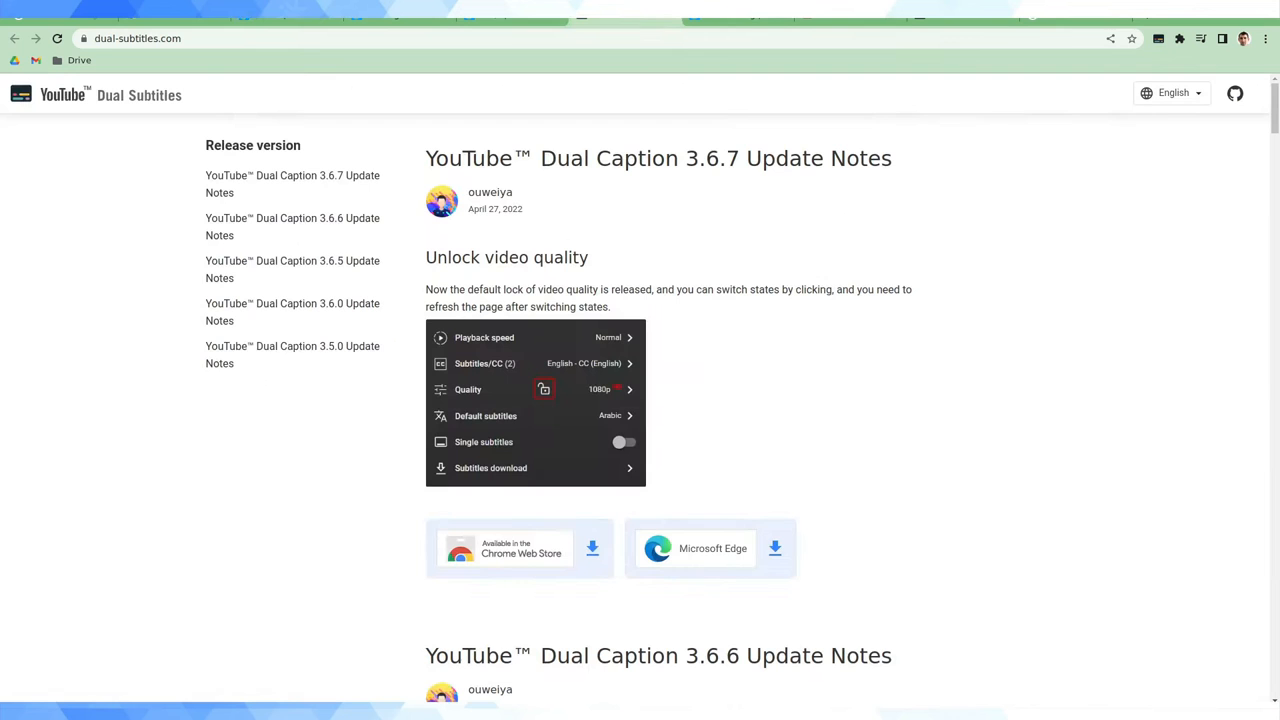
View the YouTube dual subtitles popup settings for translated and video subtitles.
click(1158, 38)
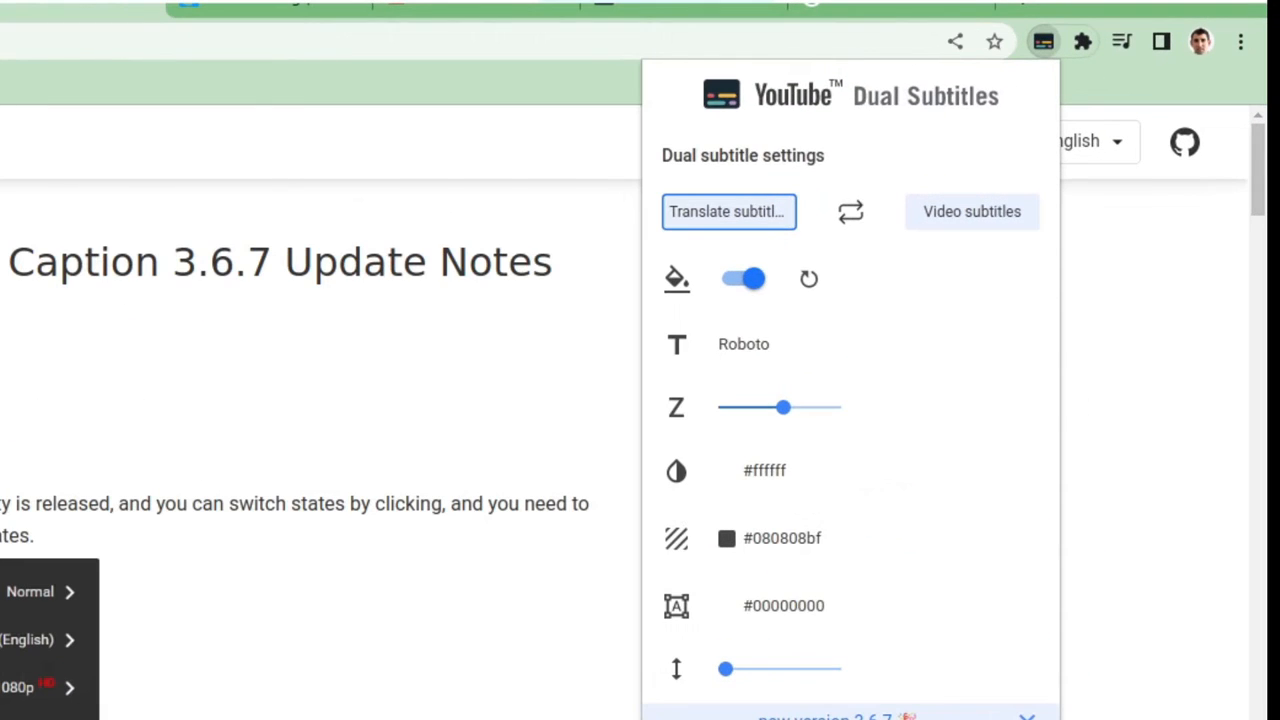
click(1081, 41)
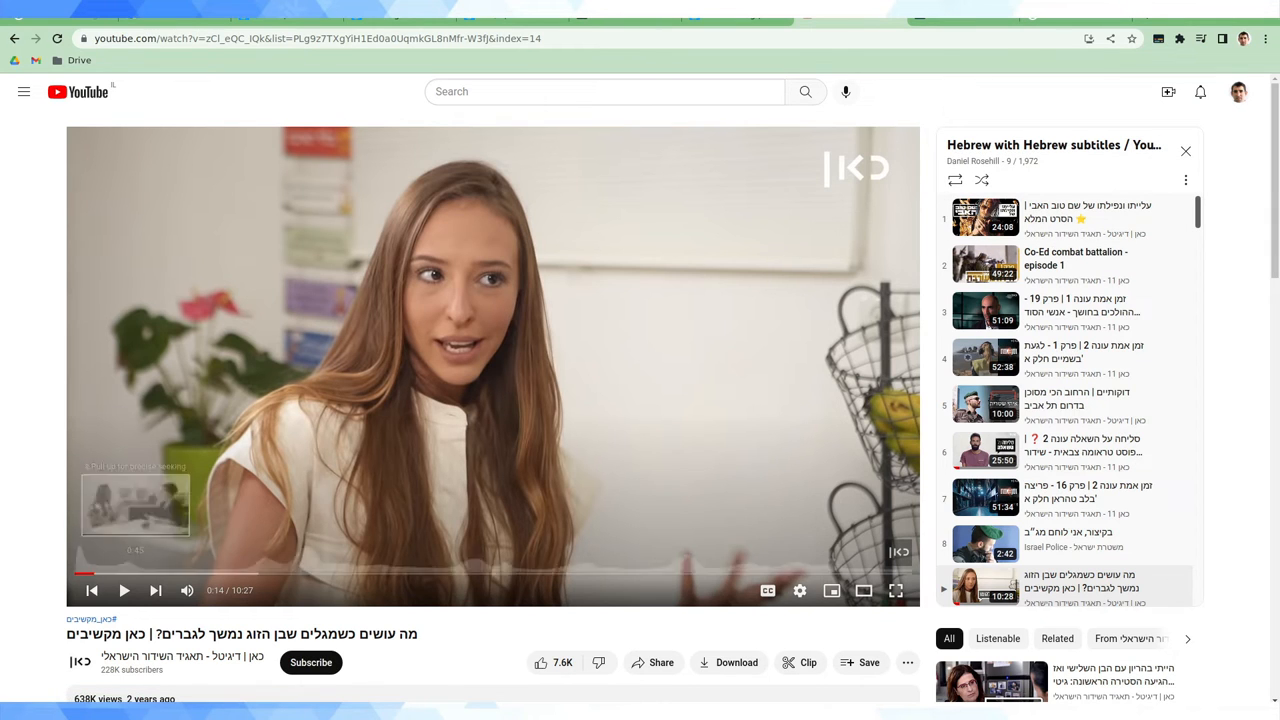
mouse_move(800, 590)
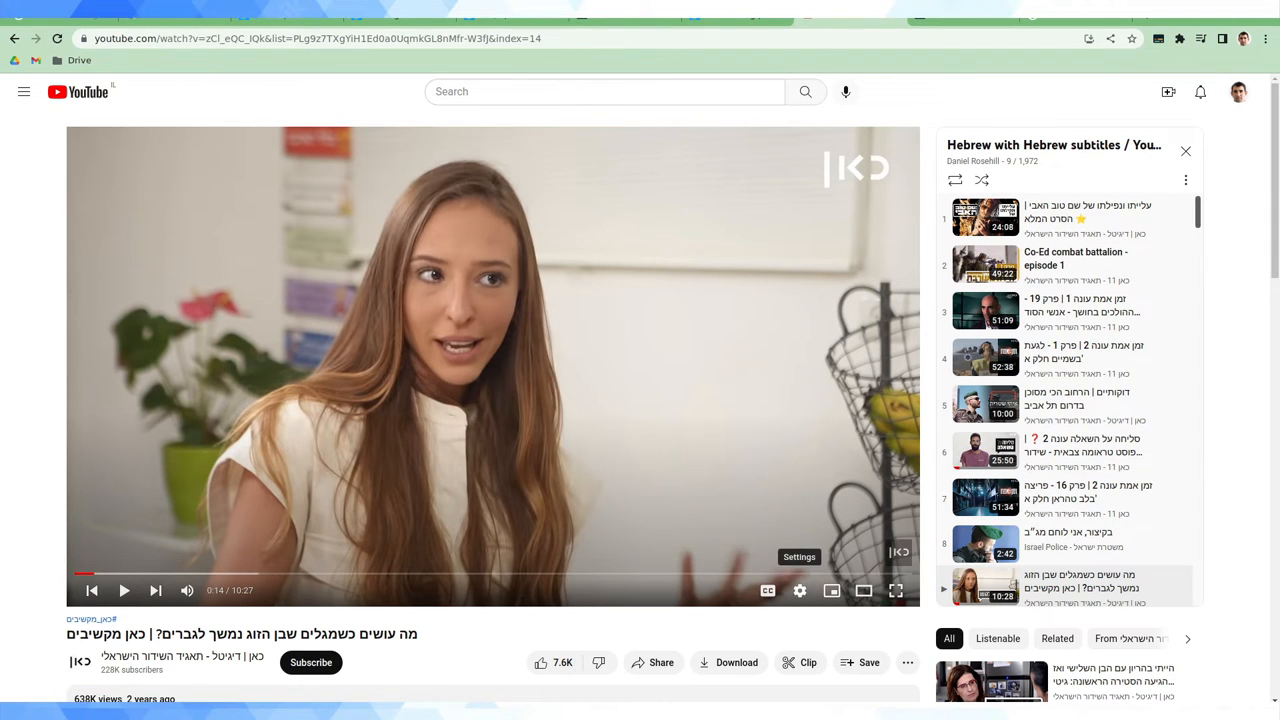
mouse_move(767, 590)
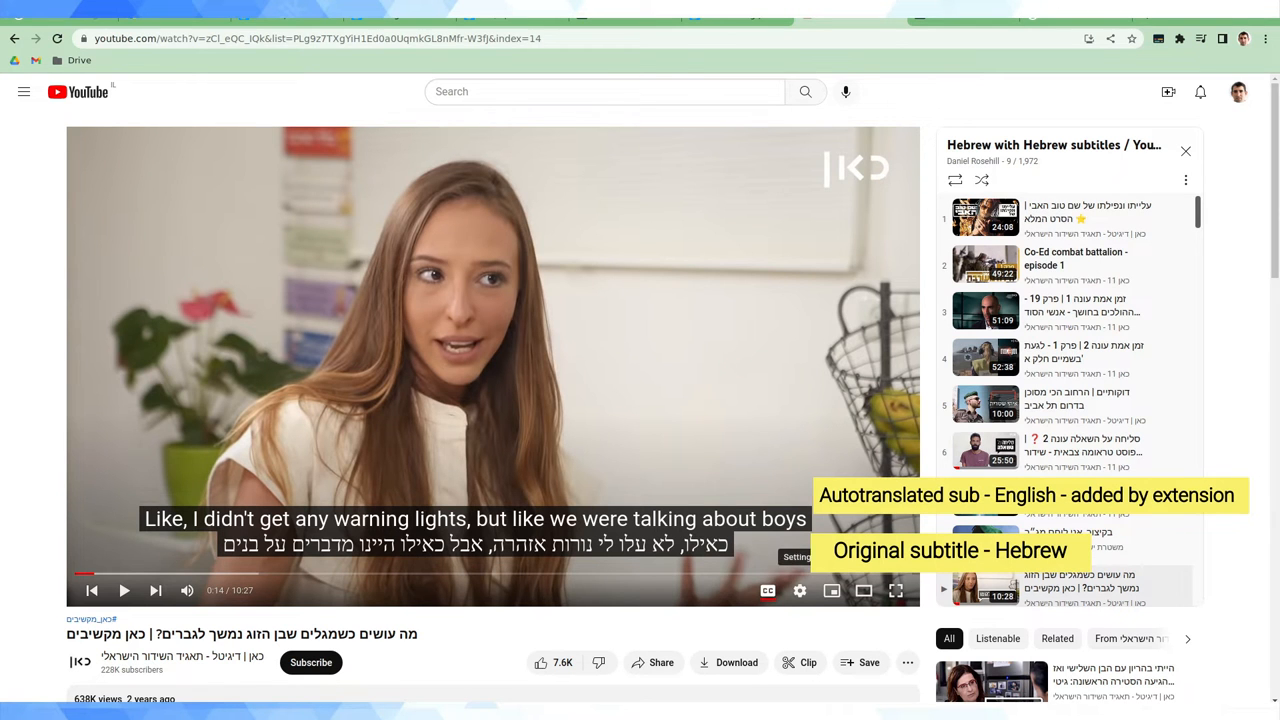
In the player gear menu, browse Subtitles download, then toggle Single subtitles on and off.
click(800, 590)
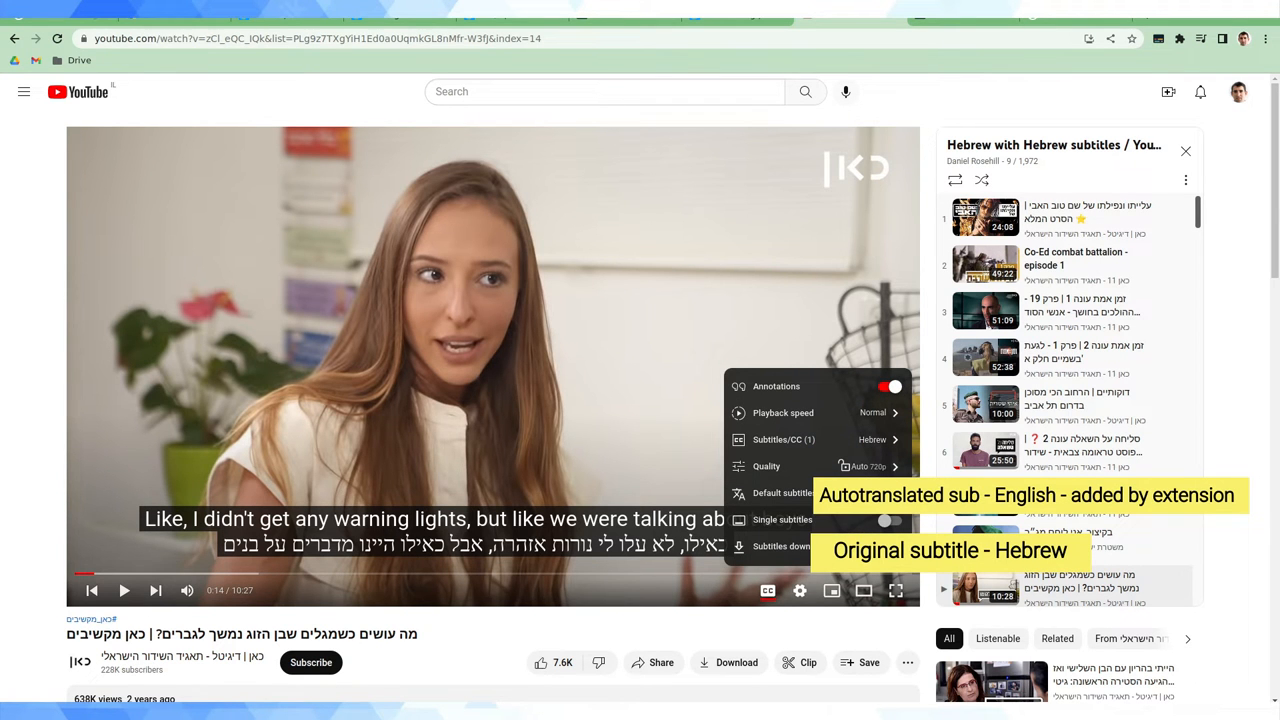
click(783, 545)
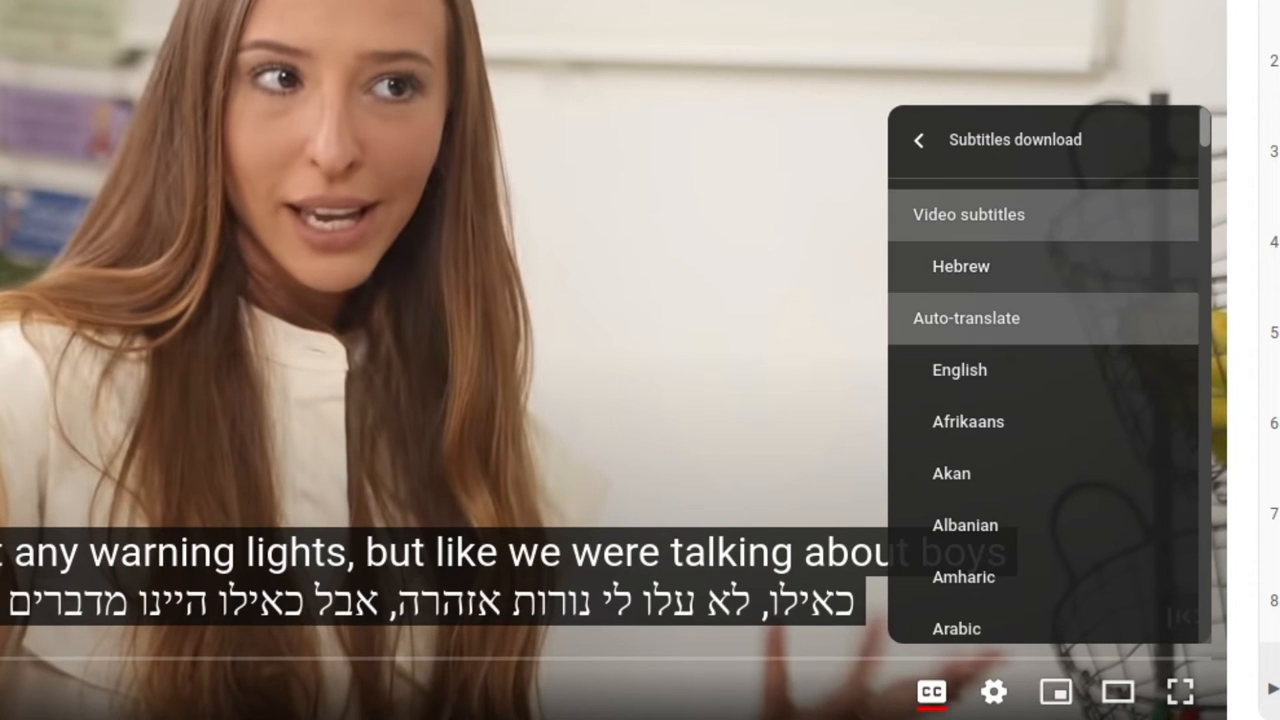
click(918, 139)
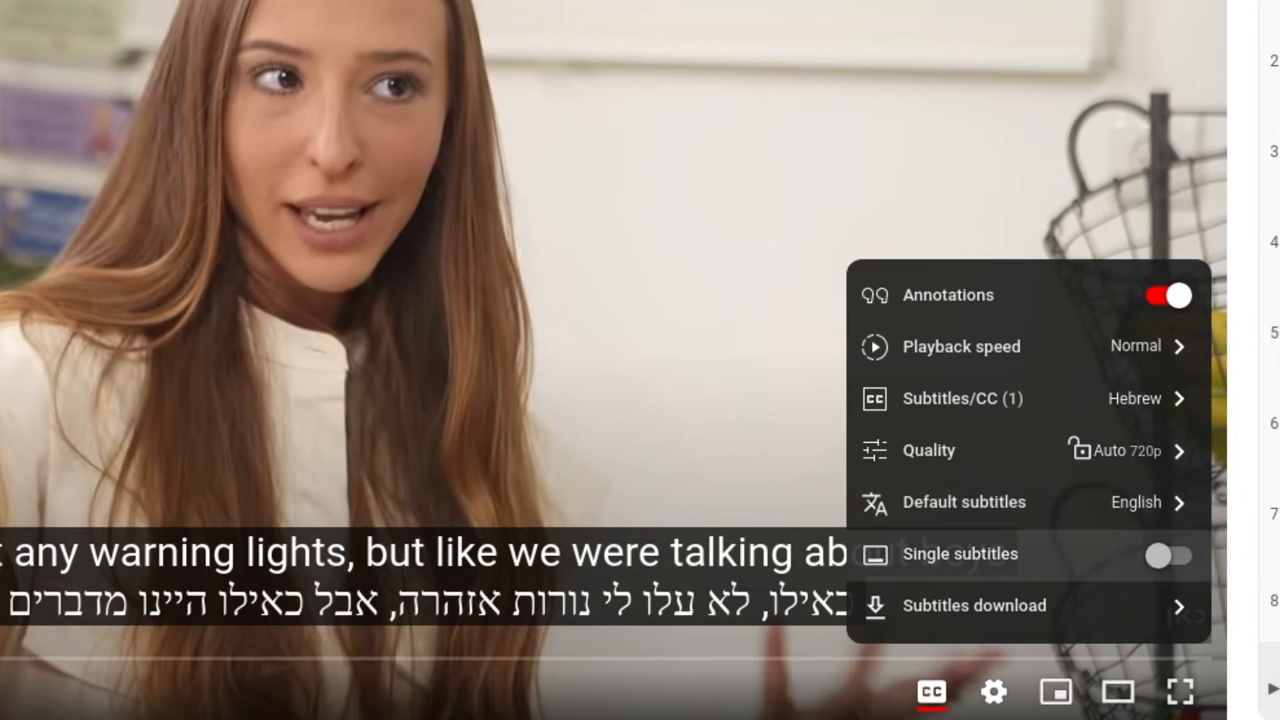
click(1169, 554)
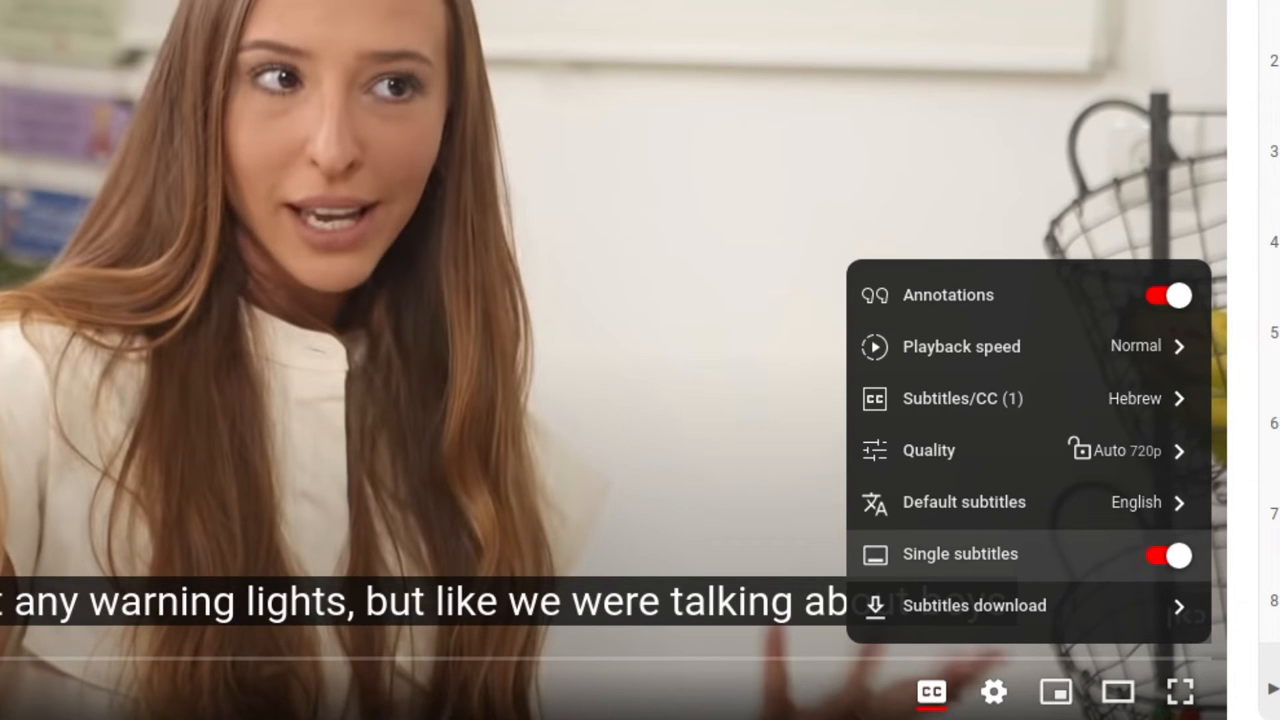
click(1168, 554)
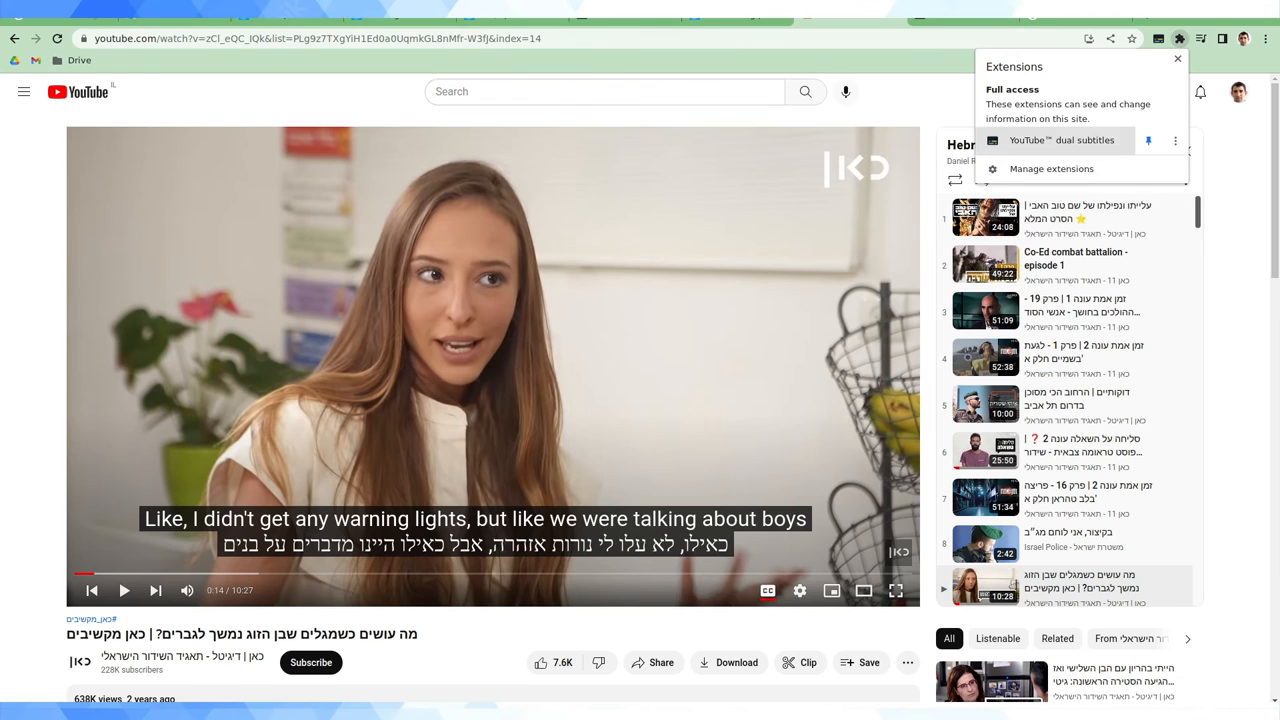
Turn off YouTube dual subtitles on the Manage extensions page.
click(1051, 168)
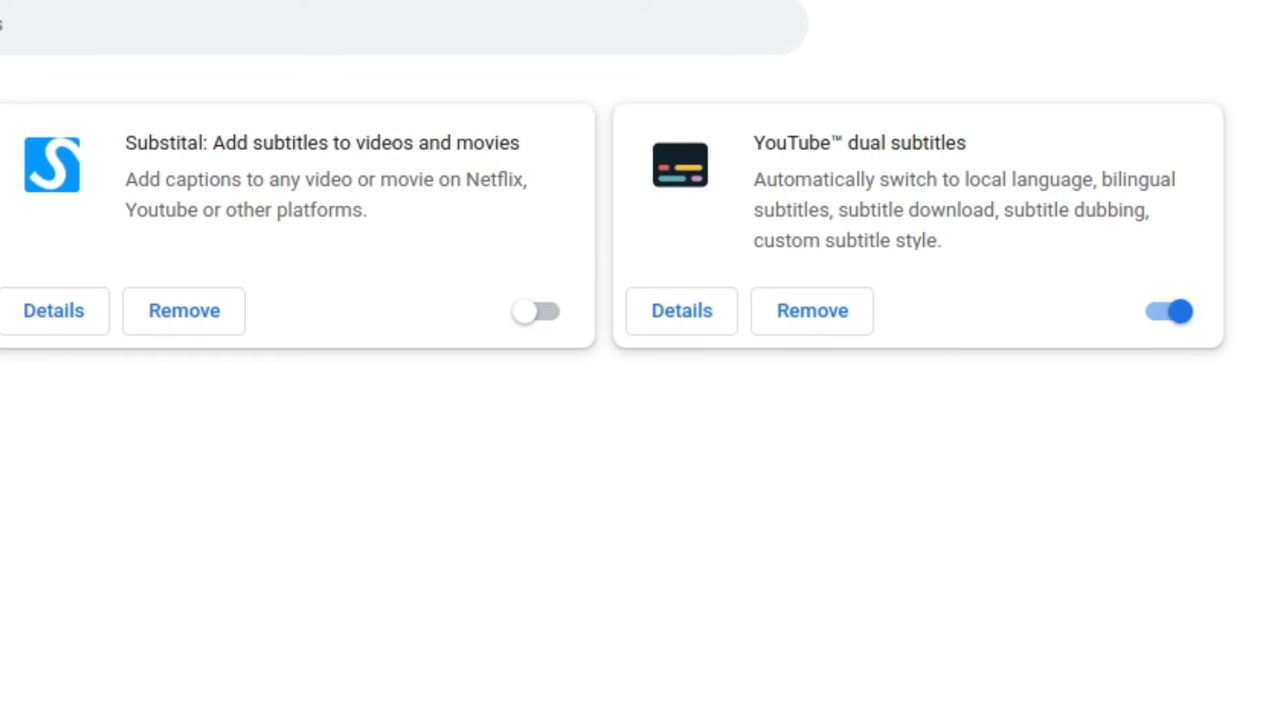
click(1167, 311)
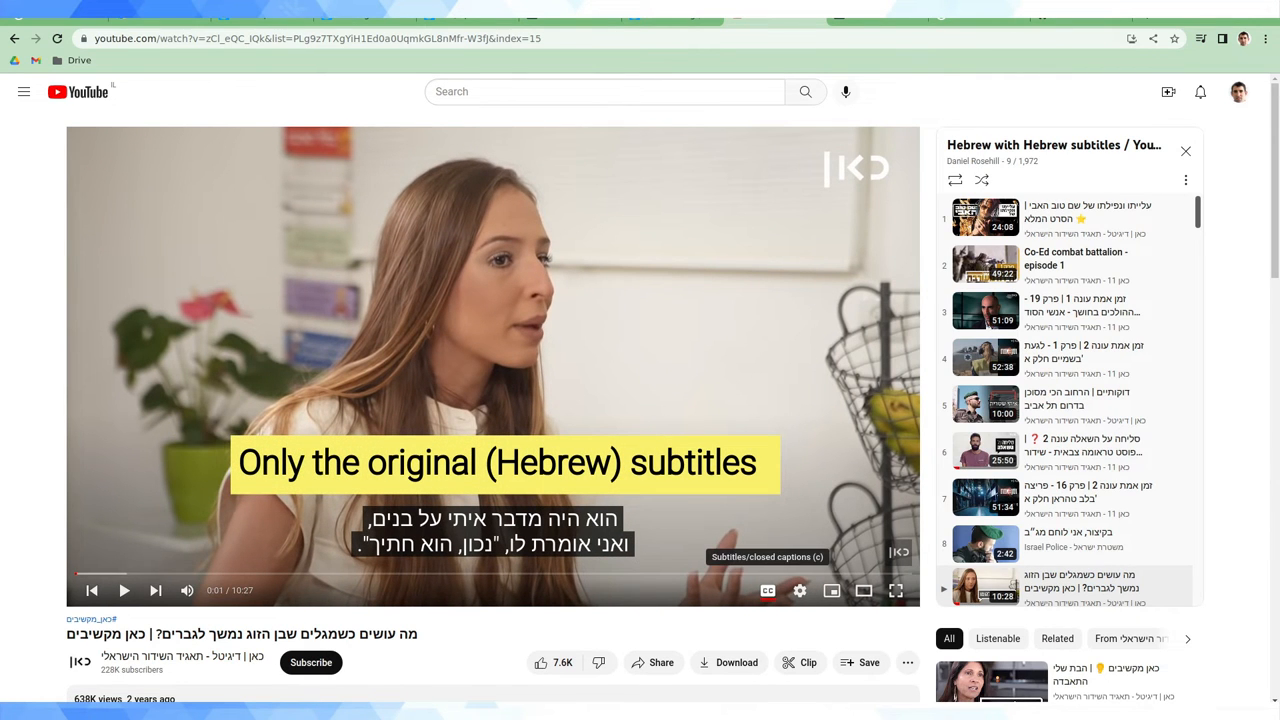
Switch the video's subtitles to English via Subtitles/CC auto-translate.
click(800, 590)
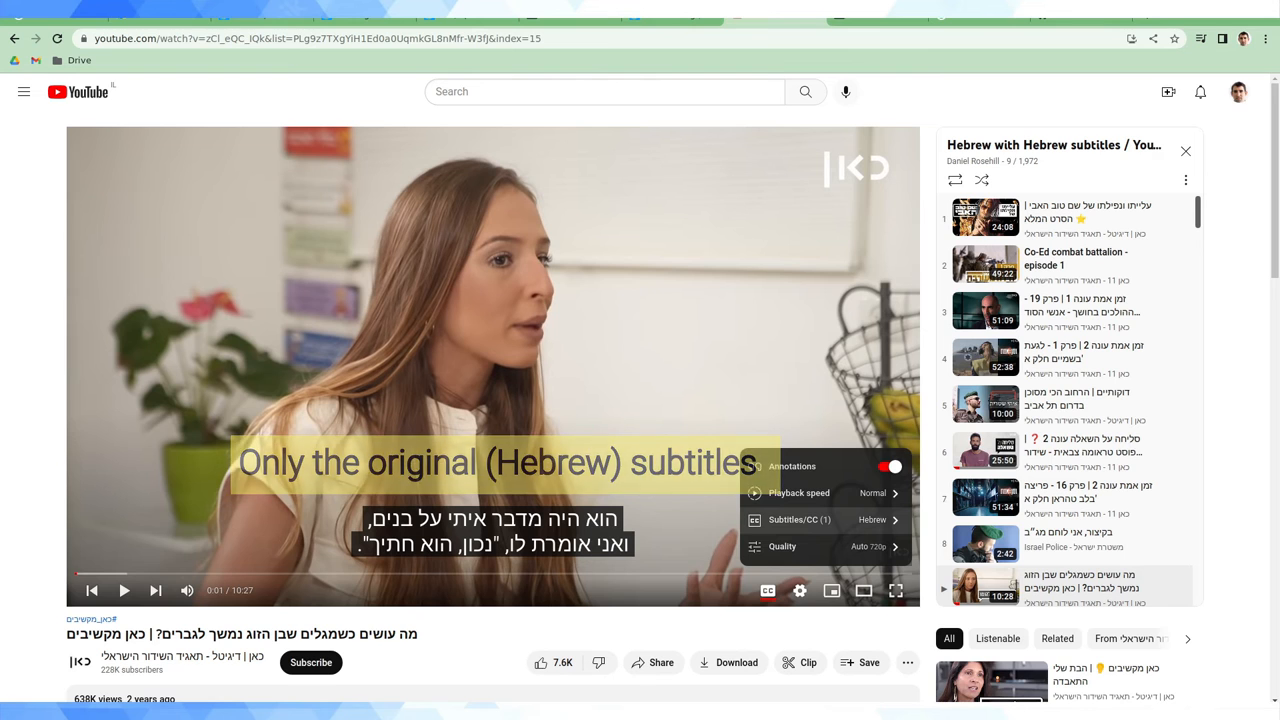
click(799, 519)
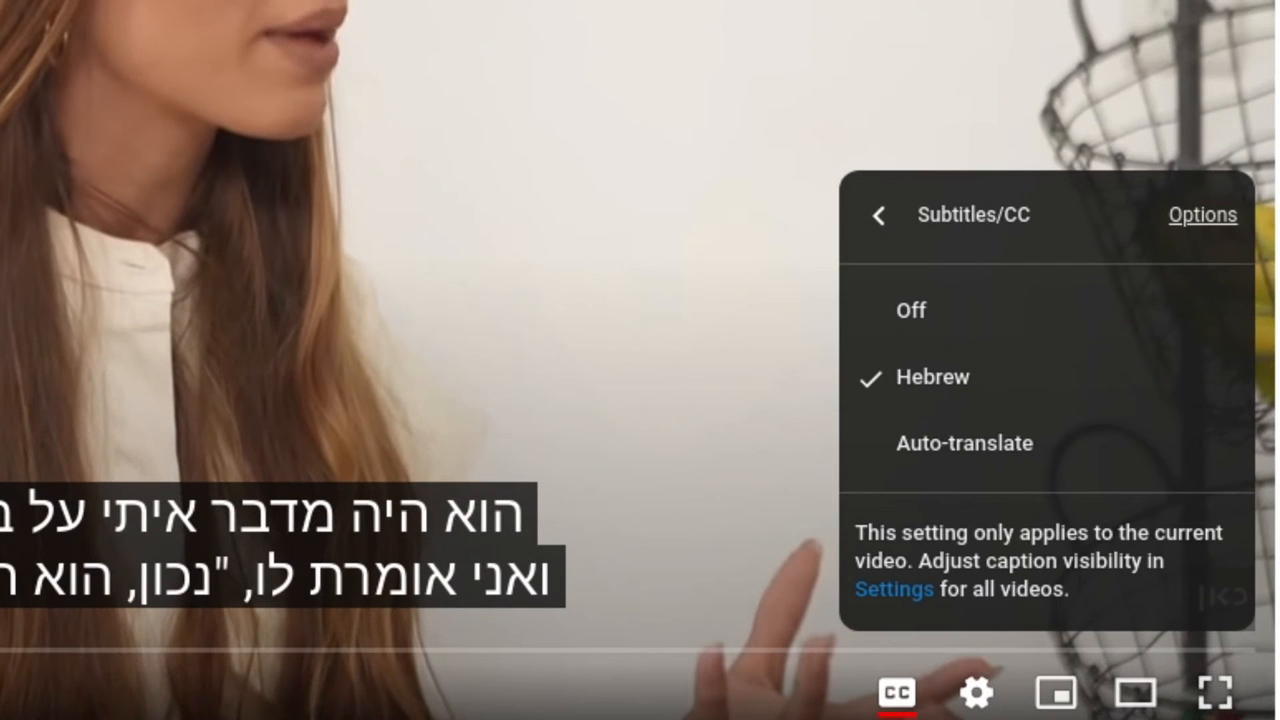
click(963, 443)
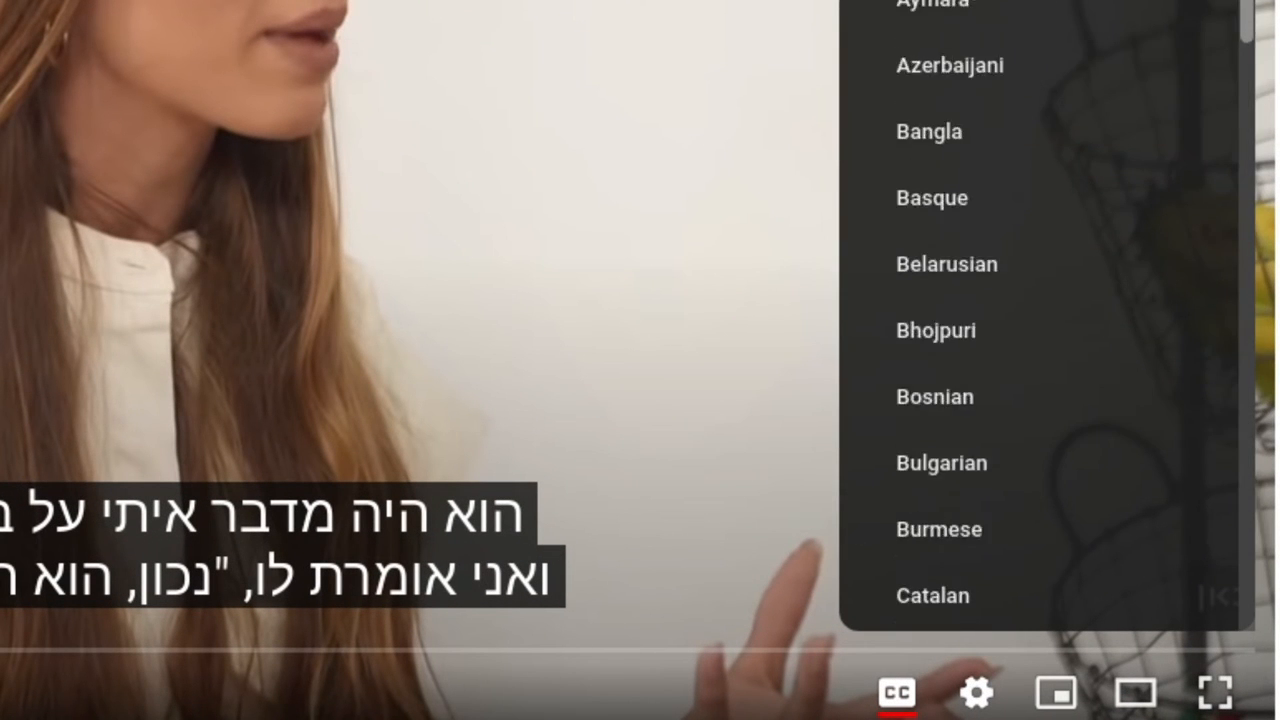
scroll(down, 3)
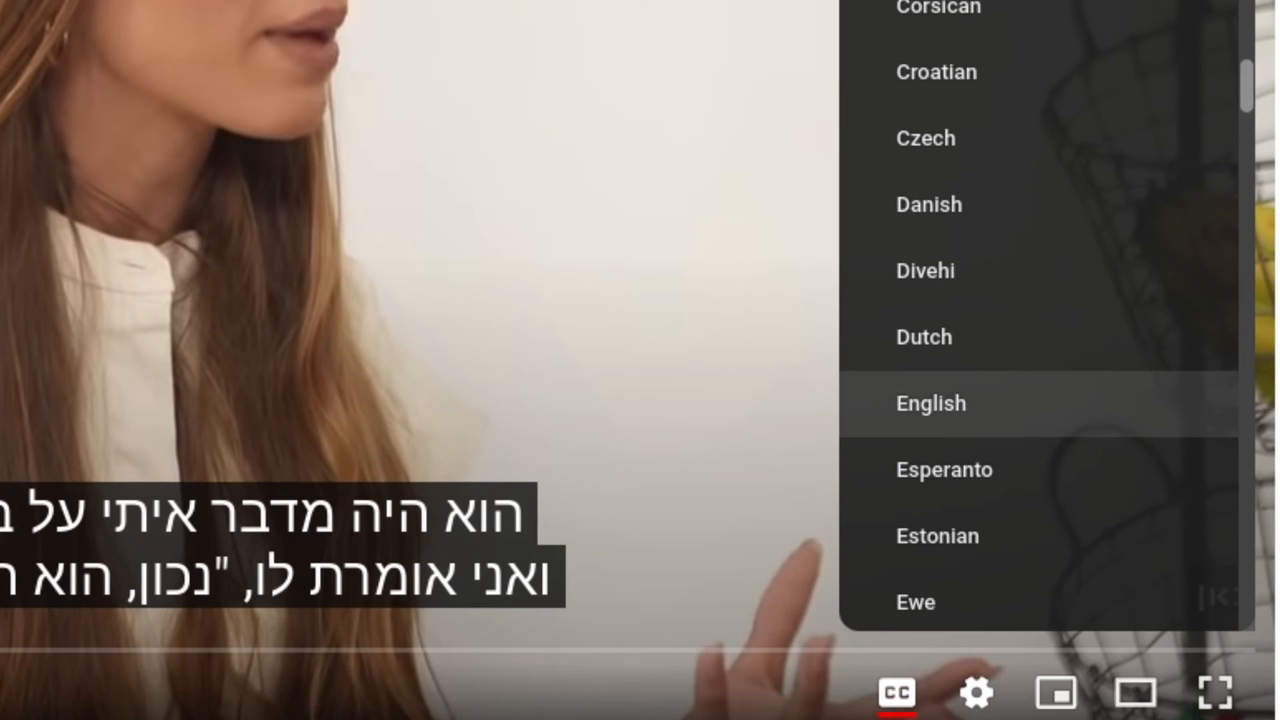
click(930, 403)
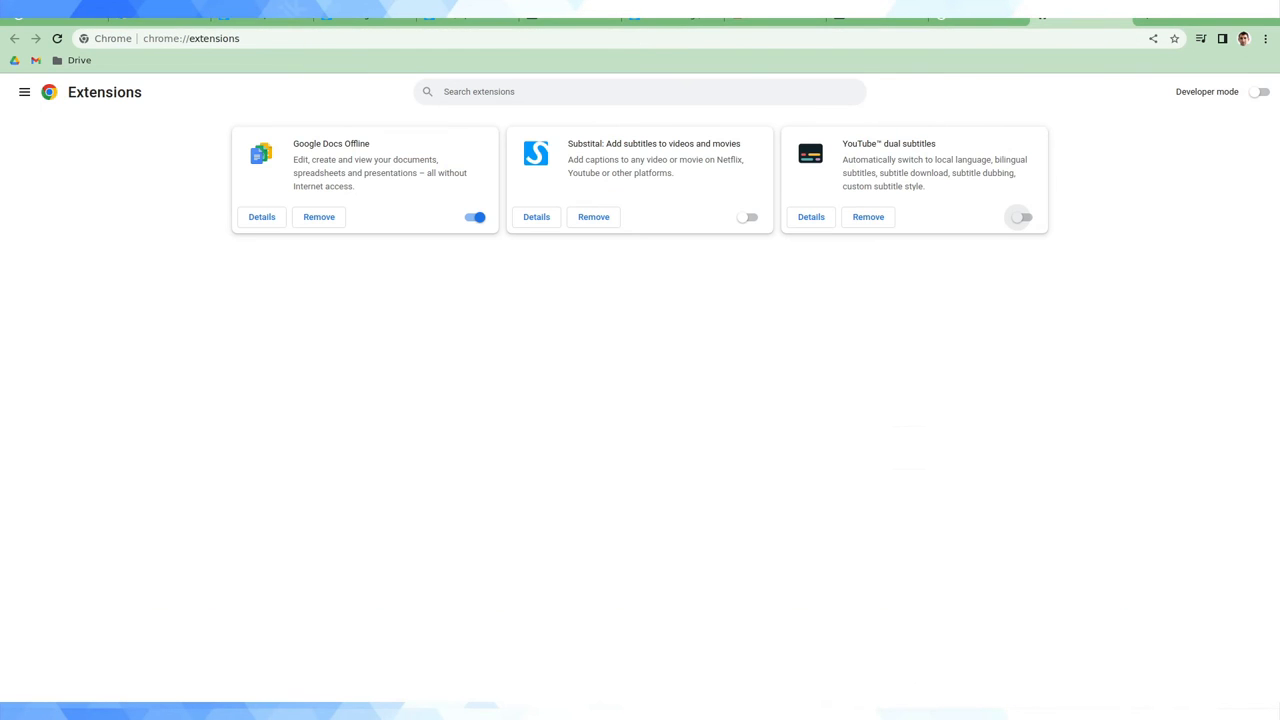
Switch the YouTube dual subtitles toggle back on at chrome://extensions.
click(1019, 217)
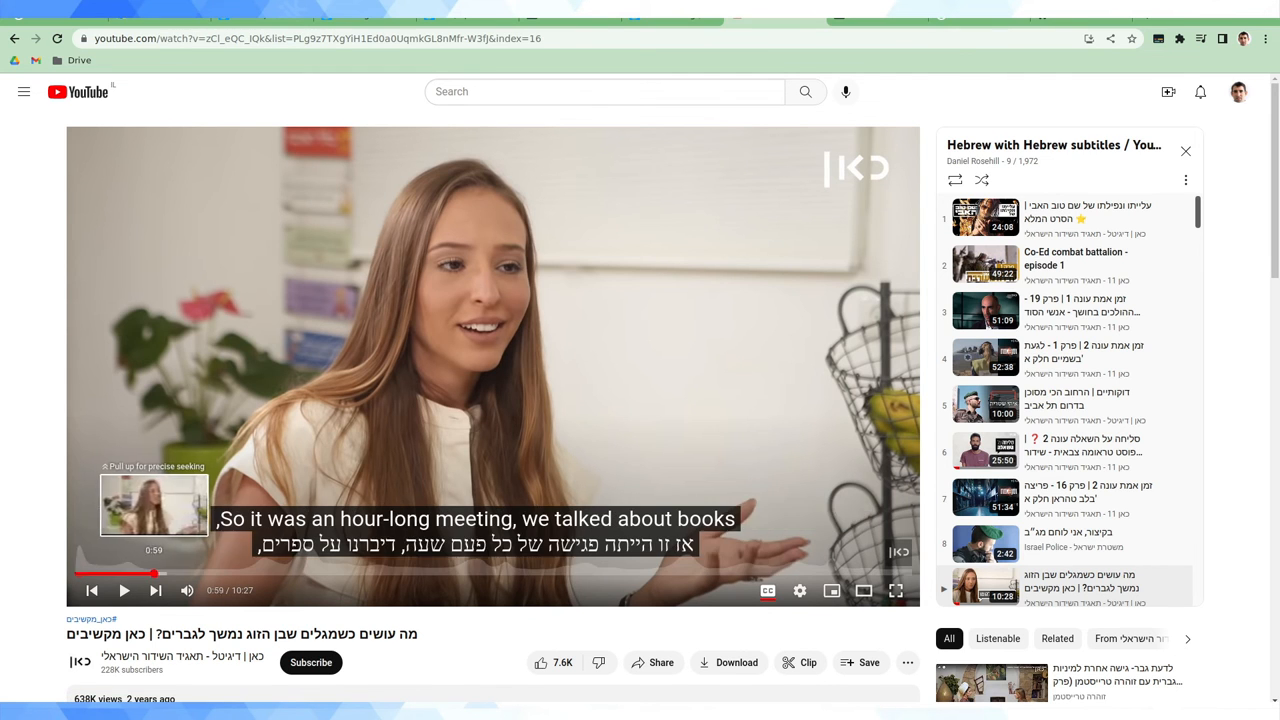
Resume the video with English subtitles shown above the Hebrew ones.
click(124, 590)
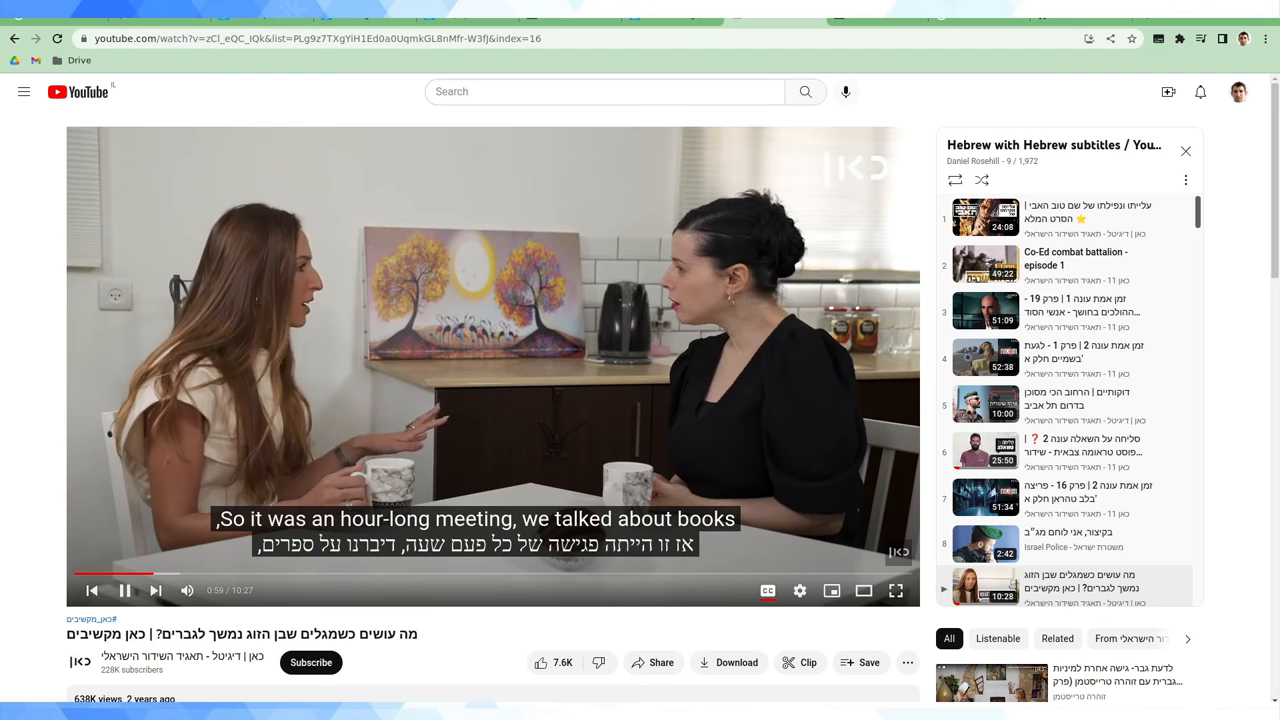
click(125, 590)
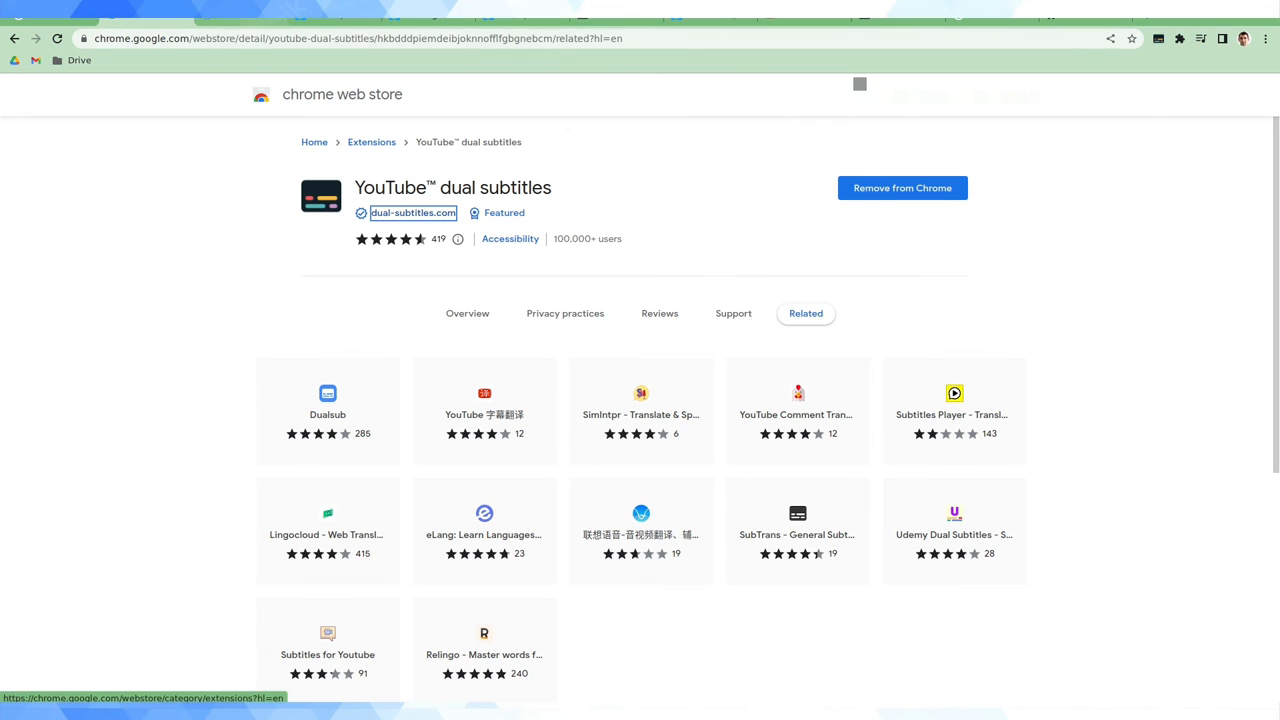
Visit dual-subtitles.com, scroll its update notes, and return to the store listing.
click(413, 212)
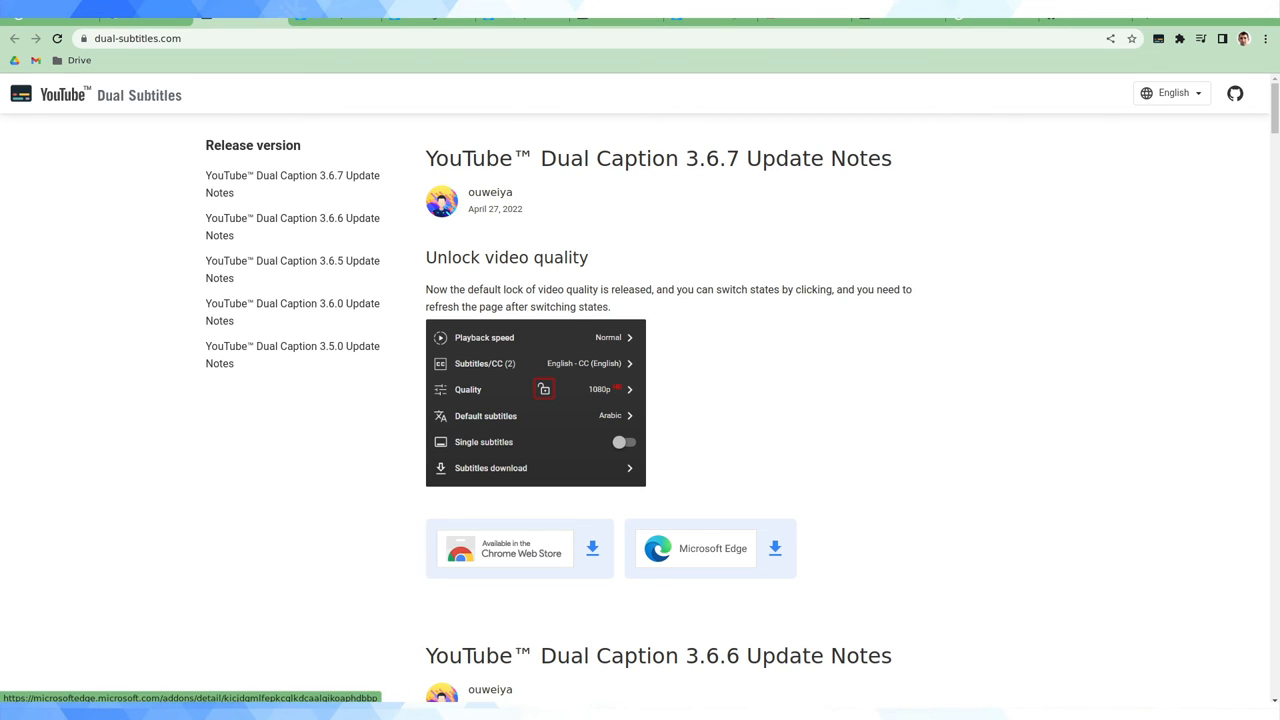
scroll(down, 3)
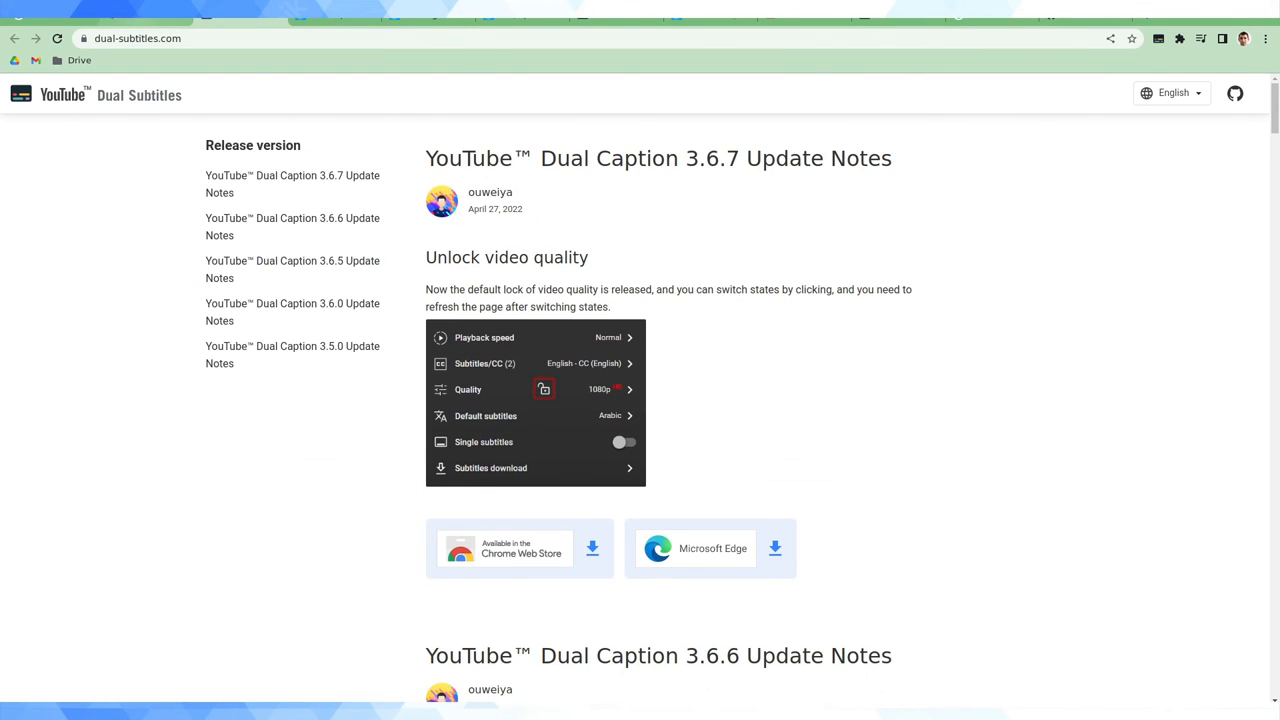
click(505, 548)
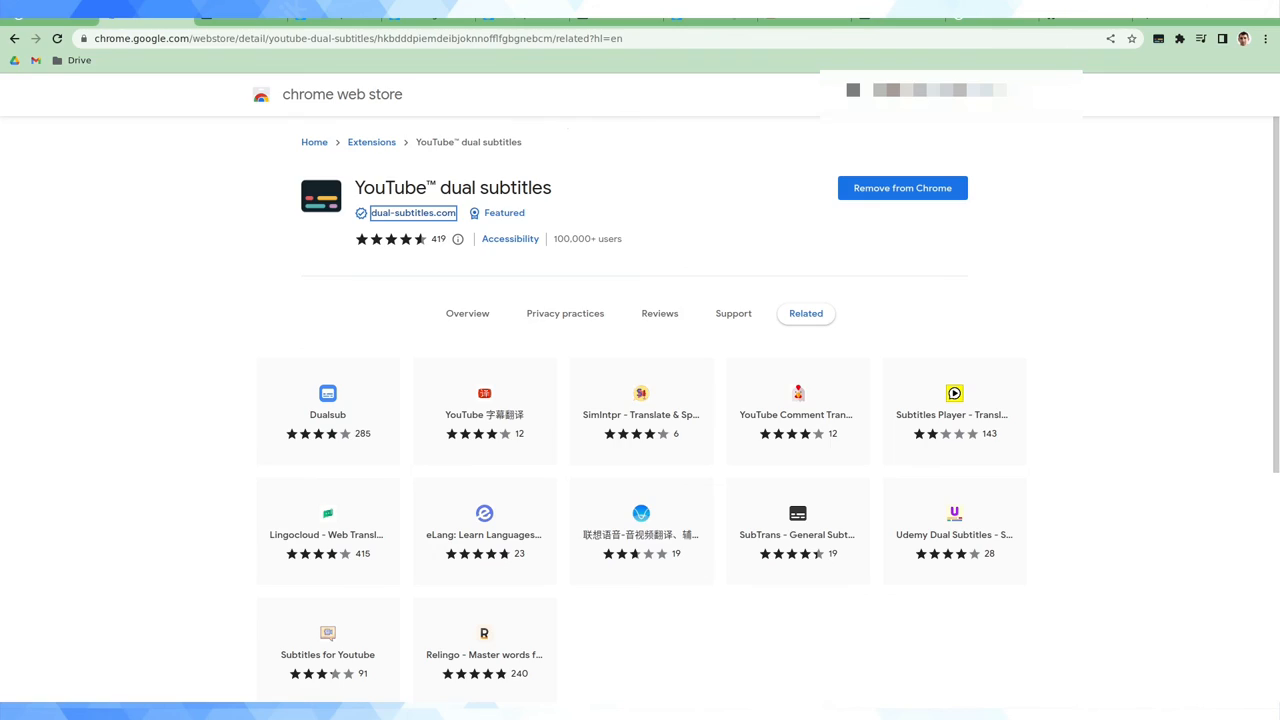